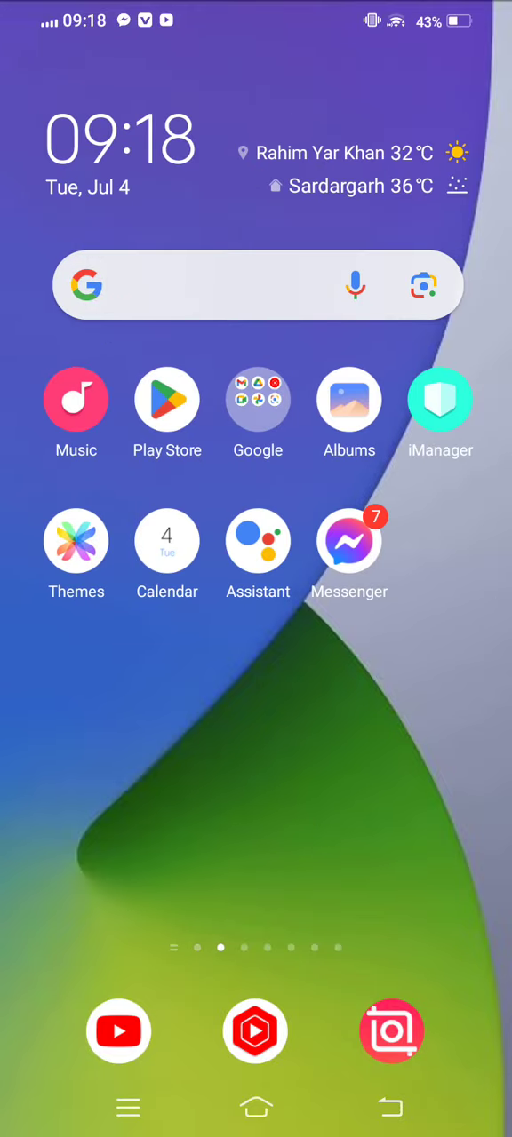
# Open Messenger's storage breakdown, showing 320 MB total, 155 MB data and 14.68 MB cache
pyautogui.hscroll(-3)
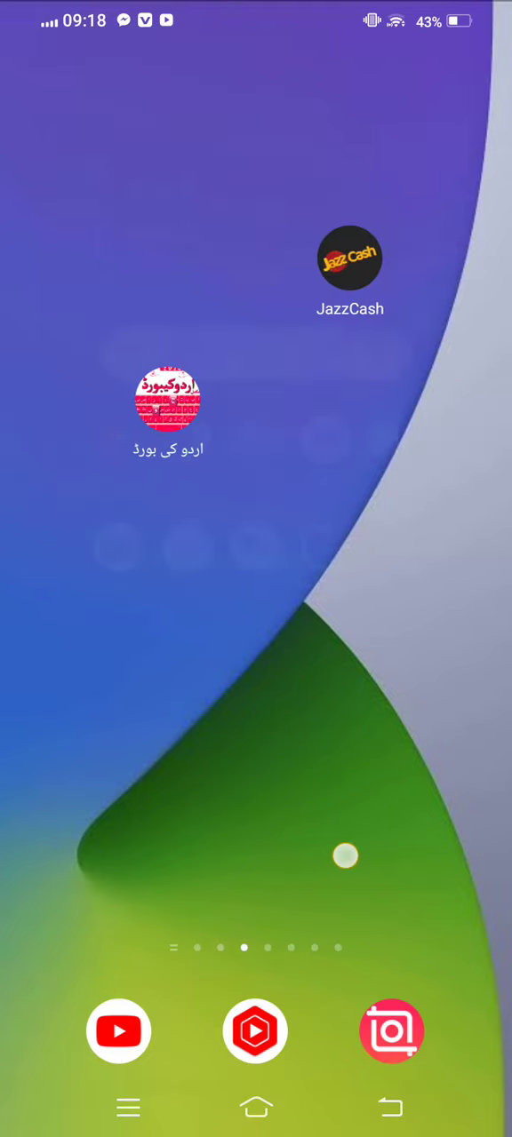
pyautogui.hscroll(-3)
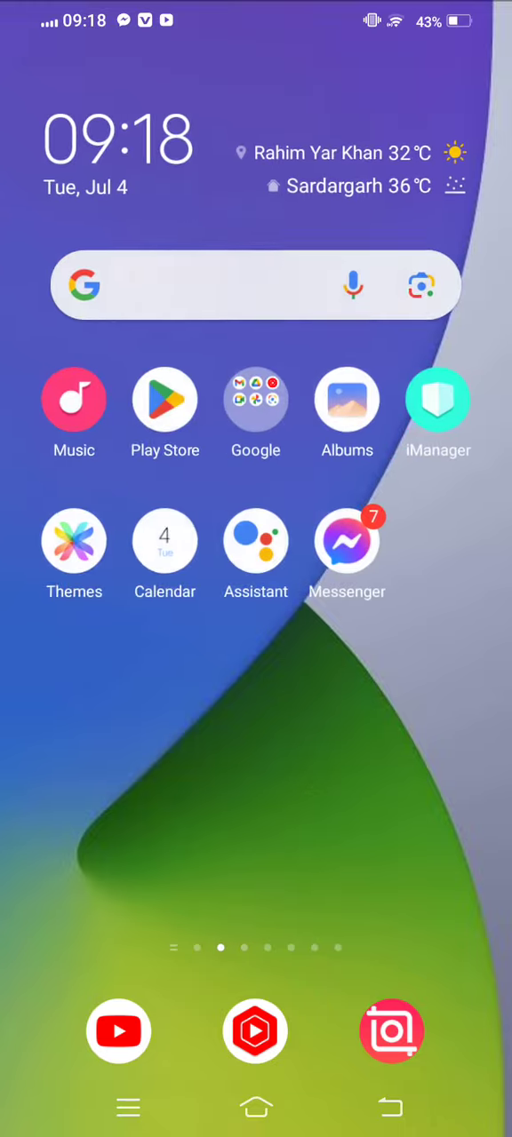
pyautogui.hscroll(-3)
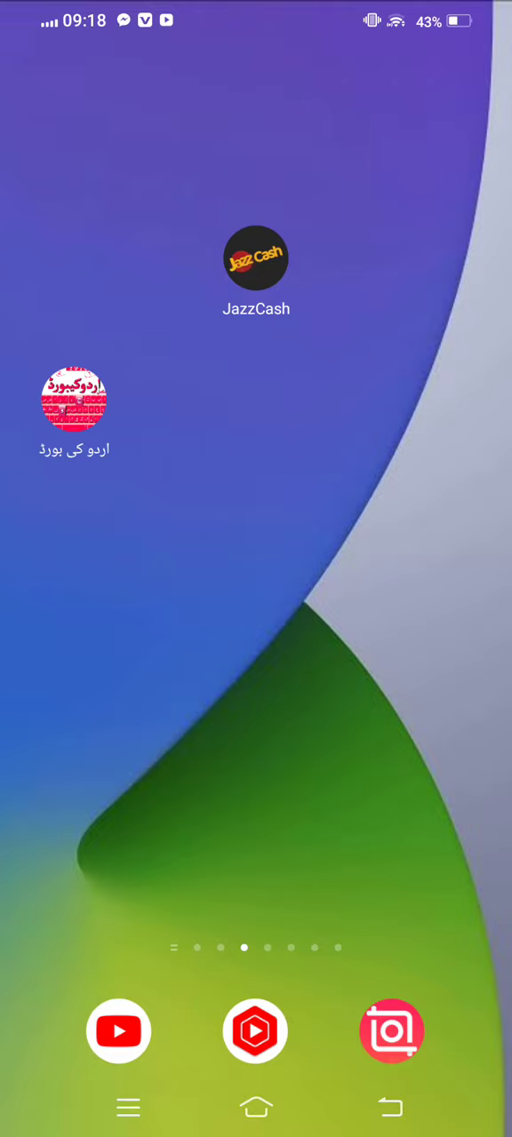
pyautogui.hscroll(3)
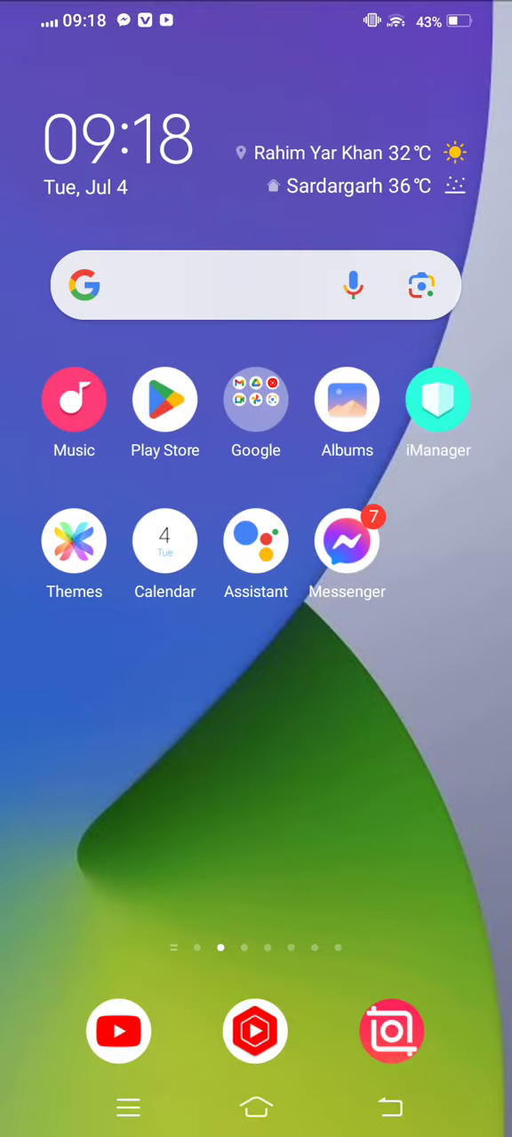
pyautogui.hscroll(-3)
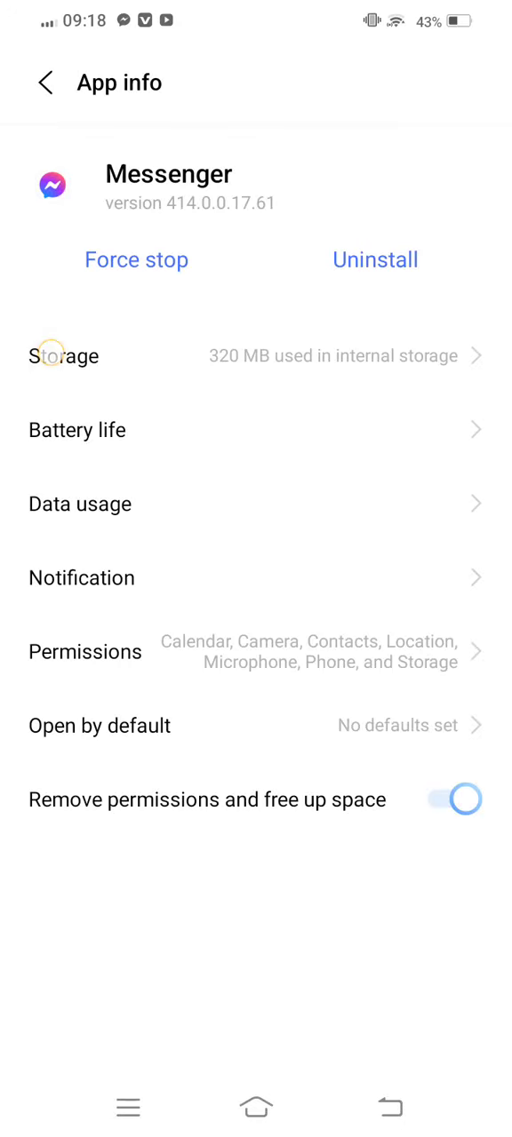
pyautogui.click(64, 355)
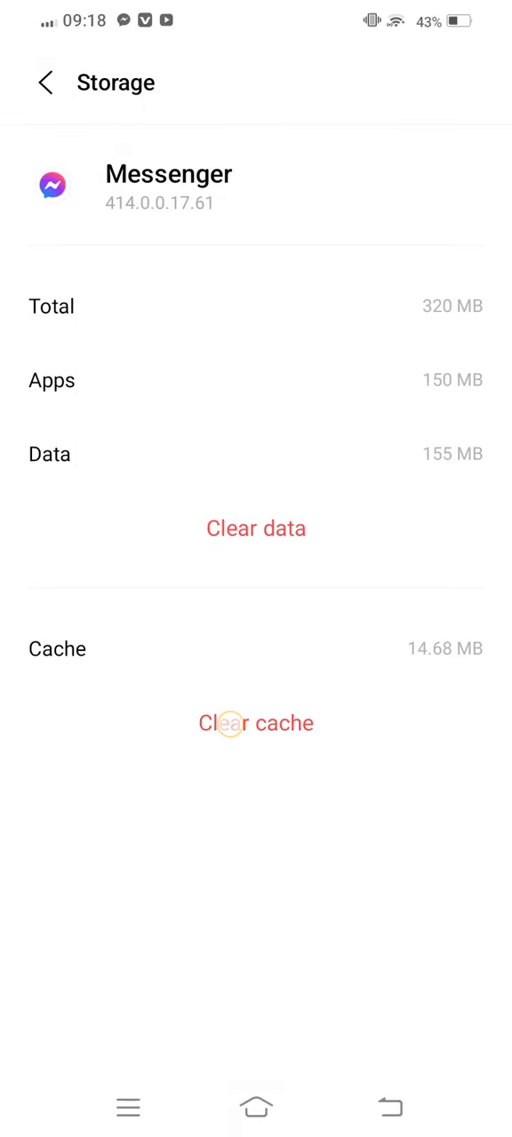
# Clear Messenger's cache to cut storage from 320 MB to 306 MB, then launch the Play Store
pyautogui.click(256, 528)
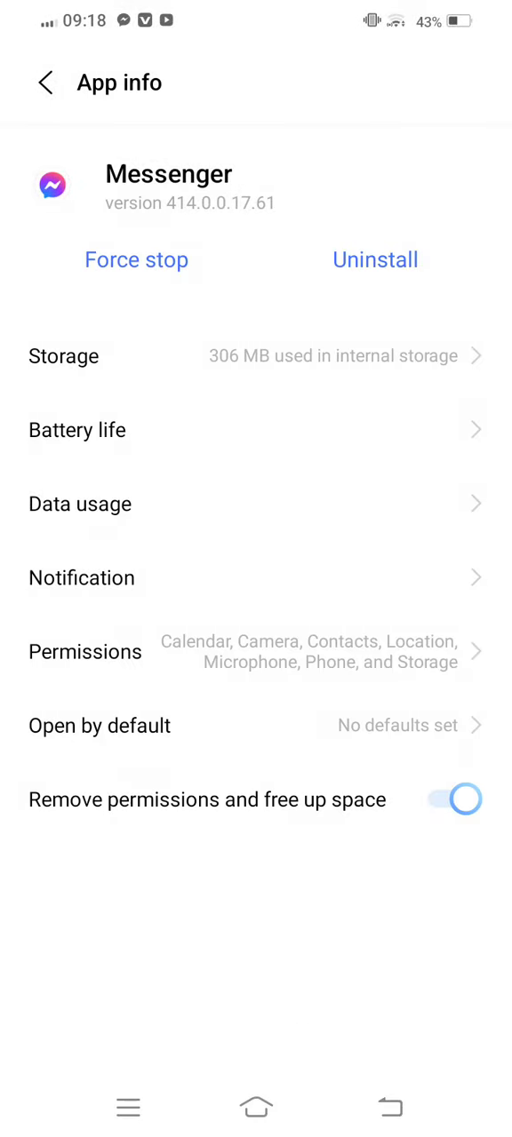
pyautogui.click(136, 259)
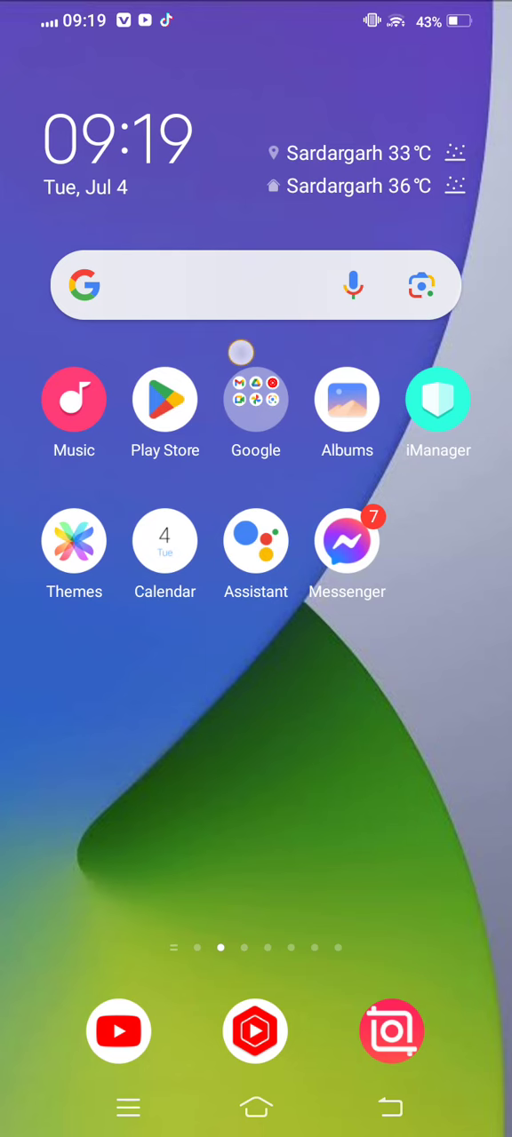
pyautogui.click(164, 400)
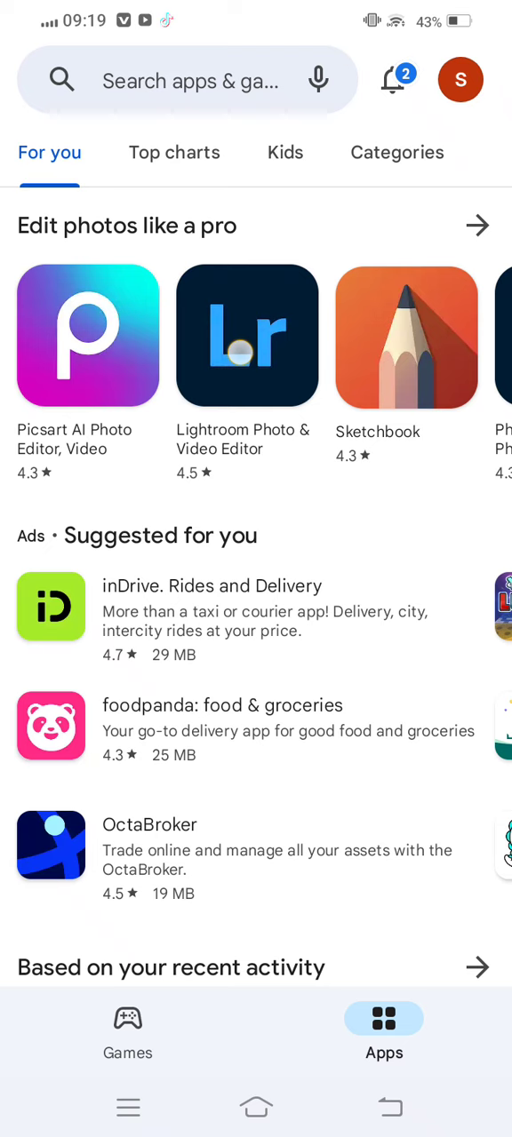
# Go back to the home screen and swipe to the page with JazzCash and the Urdu keyboard
pyautogui.click(191, 80)
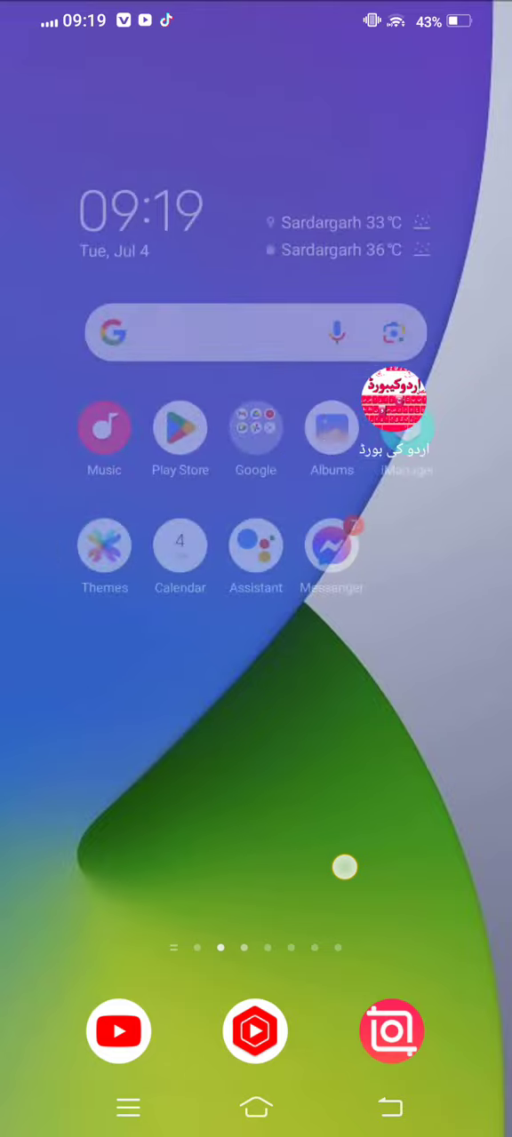
pyautogui.hscroll(-3)
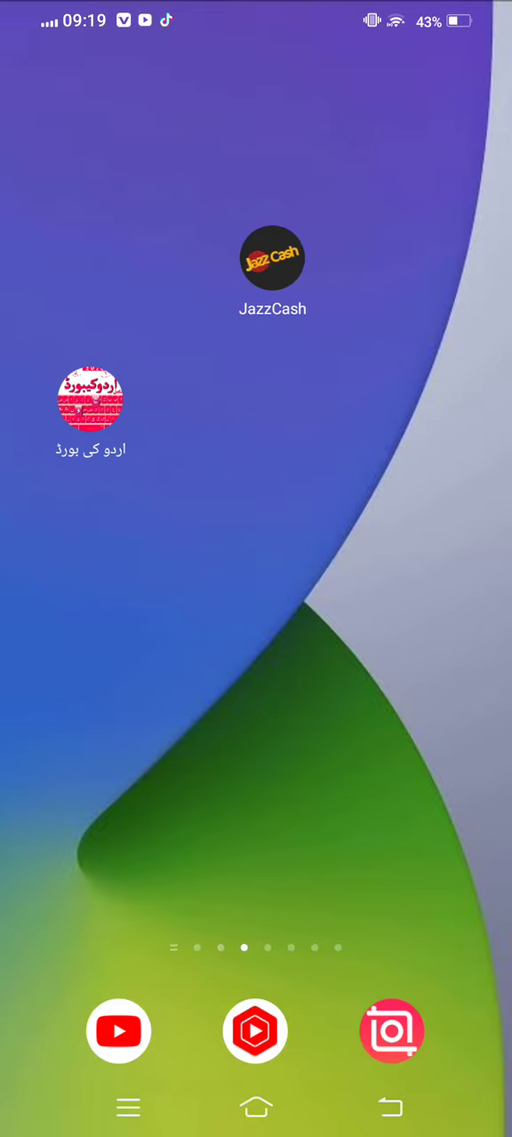